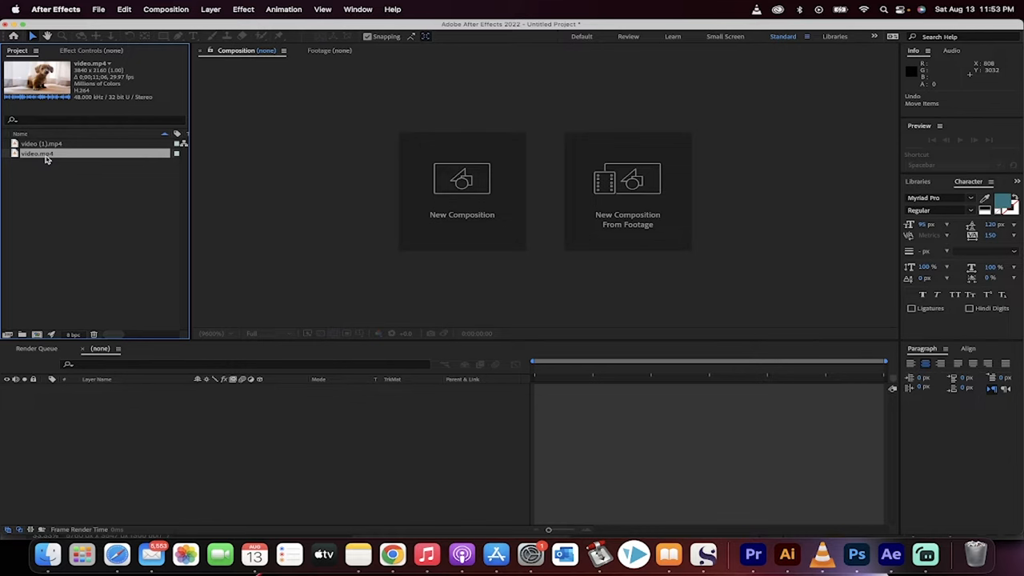
Create a new composition from the video.mp4 puppy footage
left_click(35, 154)
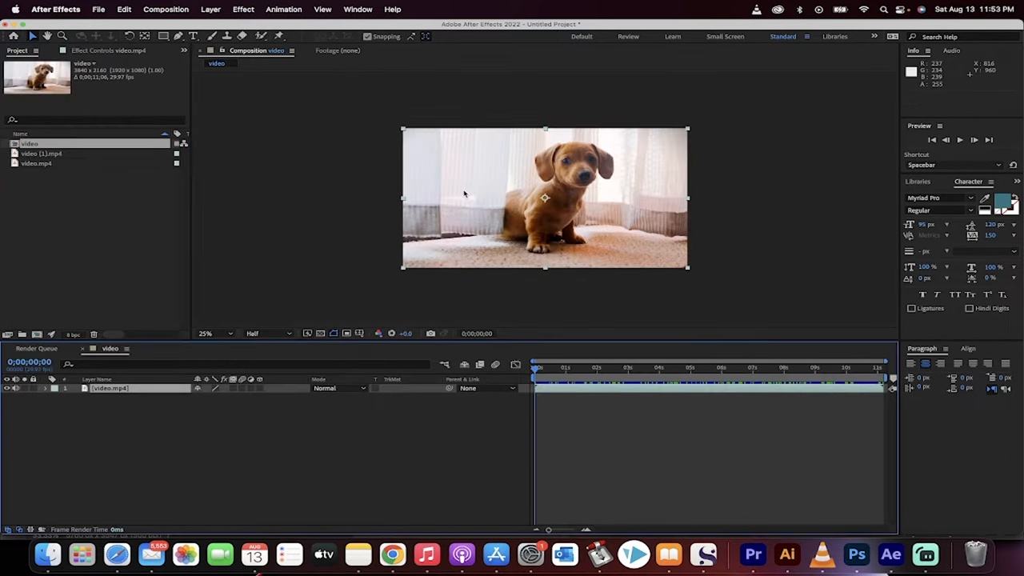
mouse_move(435, 205)
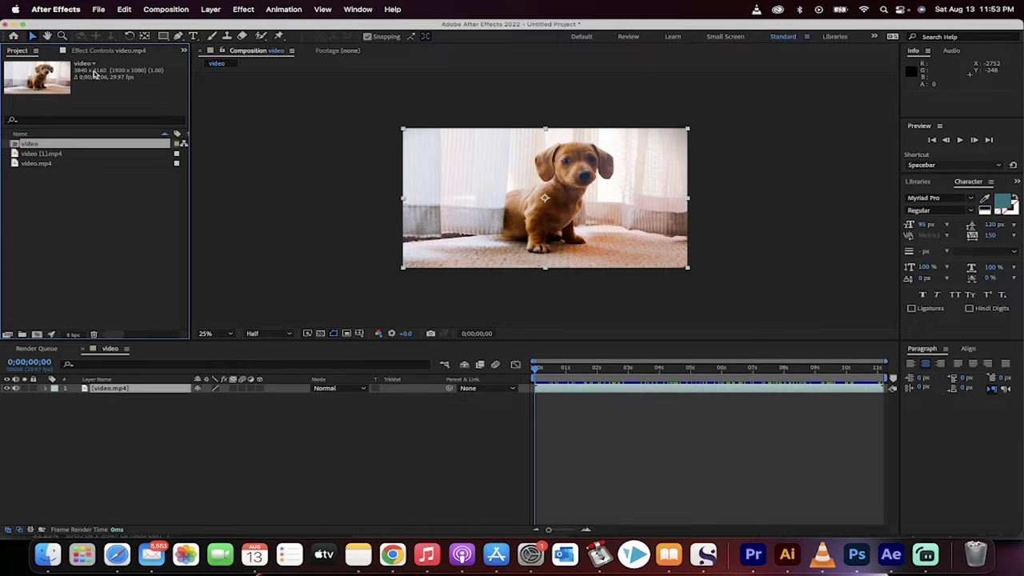
mouse_move(94, 123)
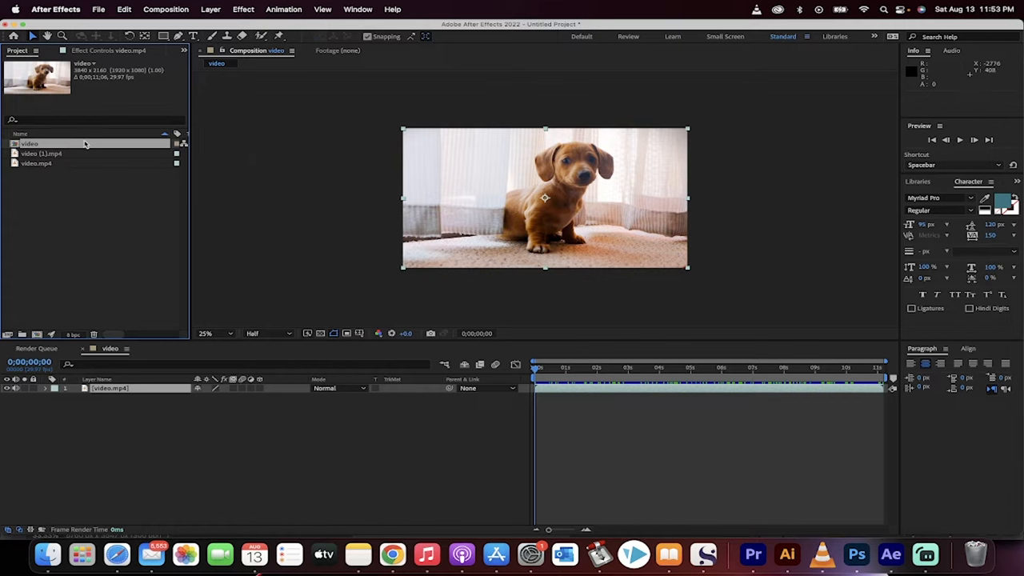
Bring up the context menu for the 'video' composition in the Project panel
right_click(28, 144)
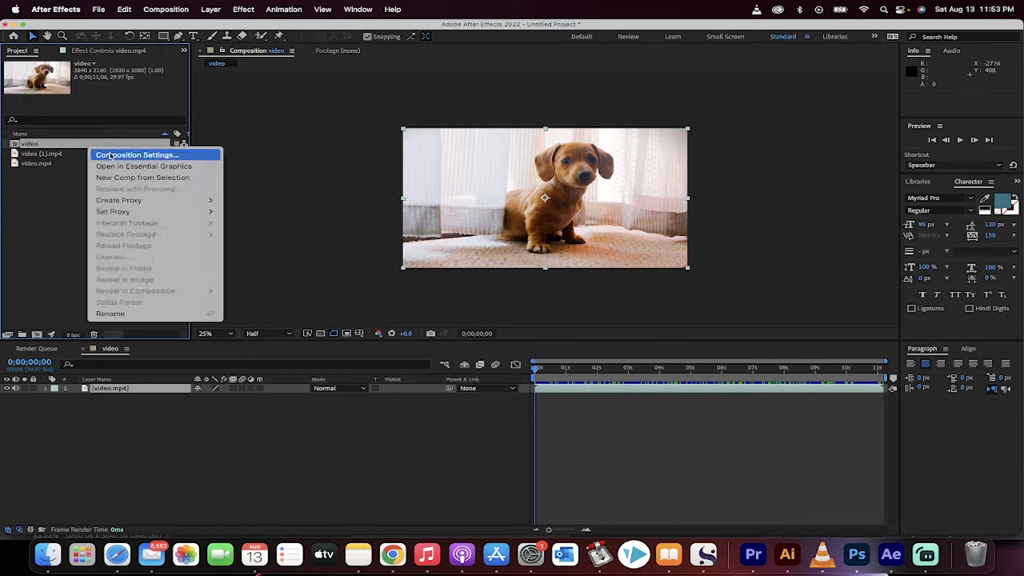
Set Composition Settings width to 1920 with locked aspect ratio, giving 1920×1080
left_click(138, 153)
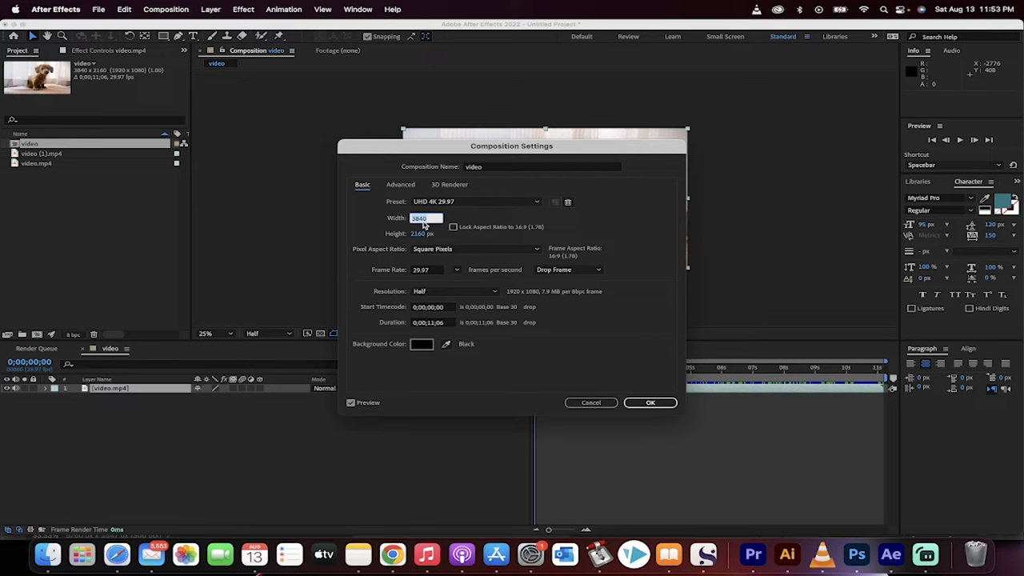
type("1920")
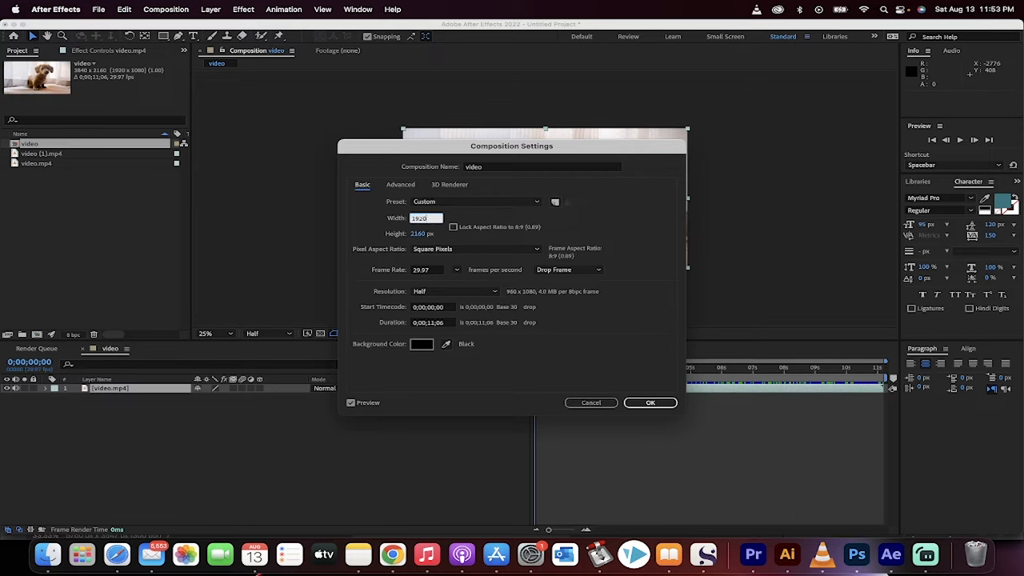
left_click(477, 202)
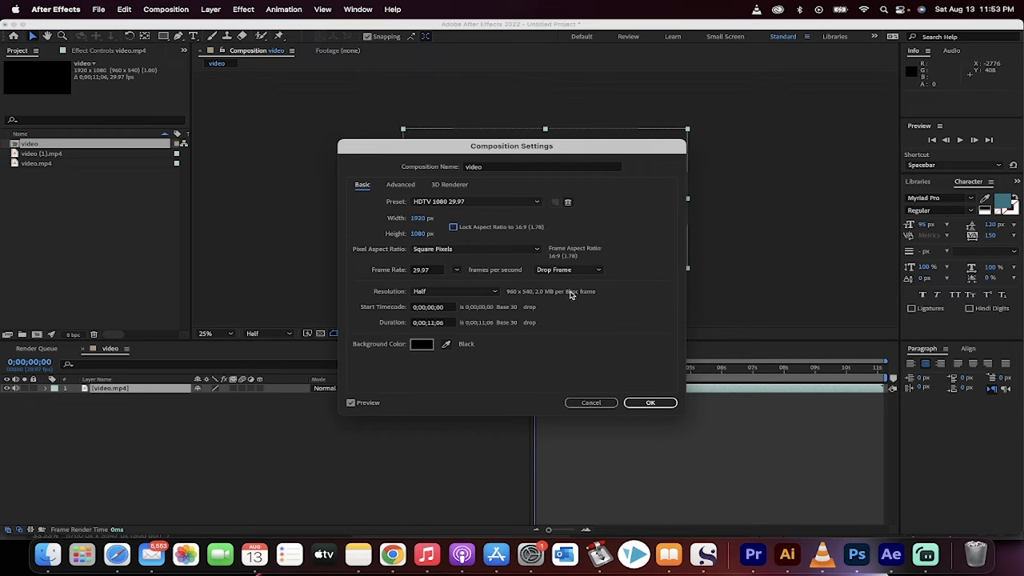
left_click(650, 403)
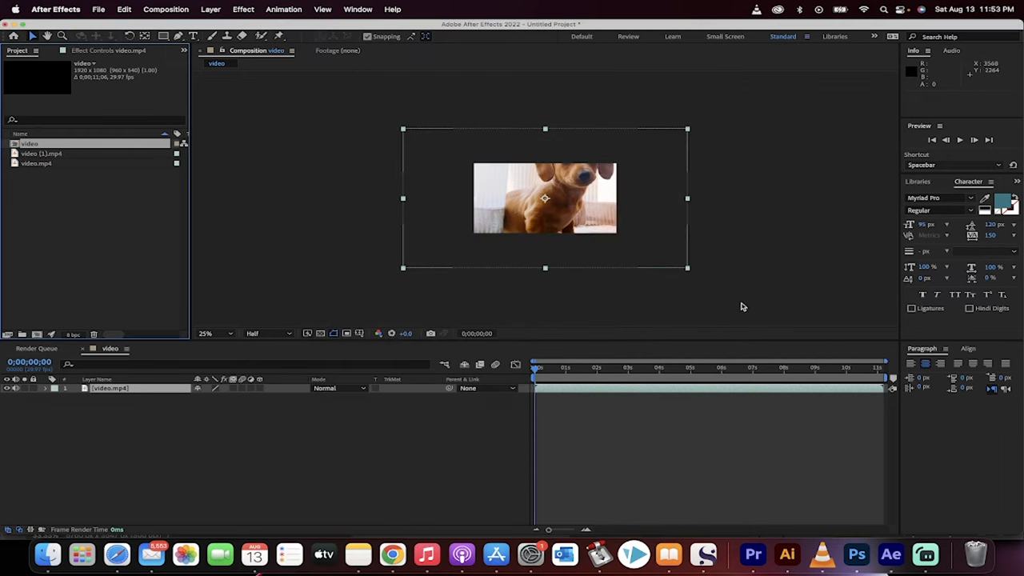
mouse_move(549, 134)
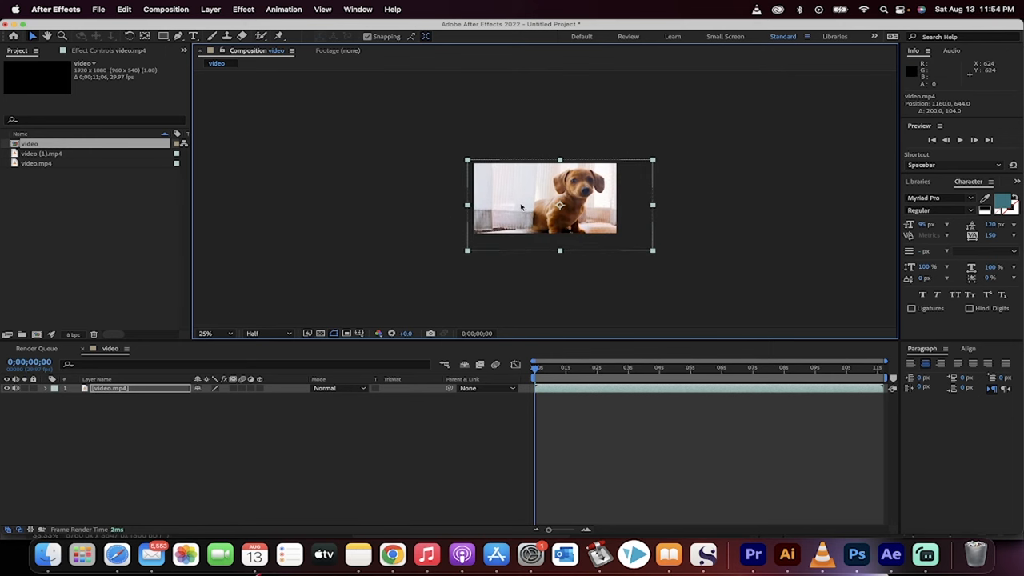
mouse_move(670, 429)
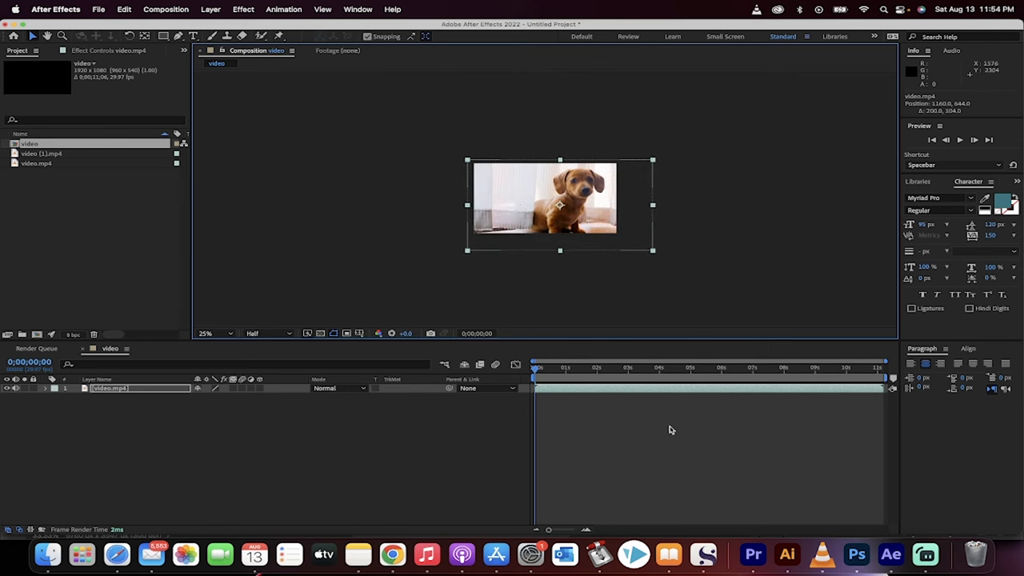